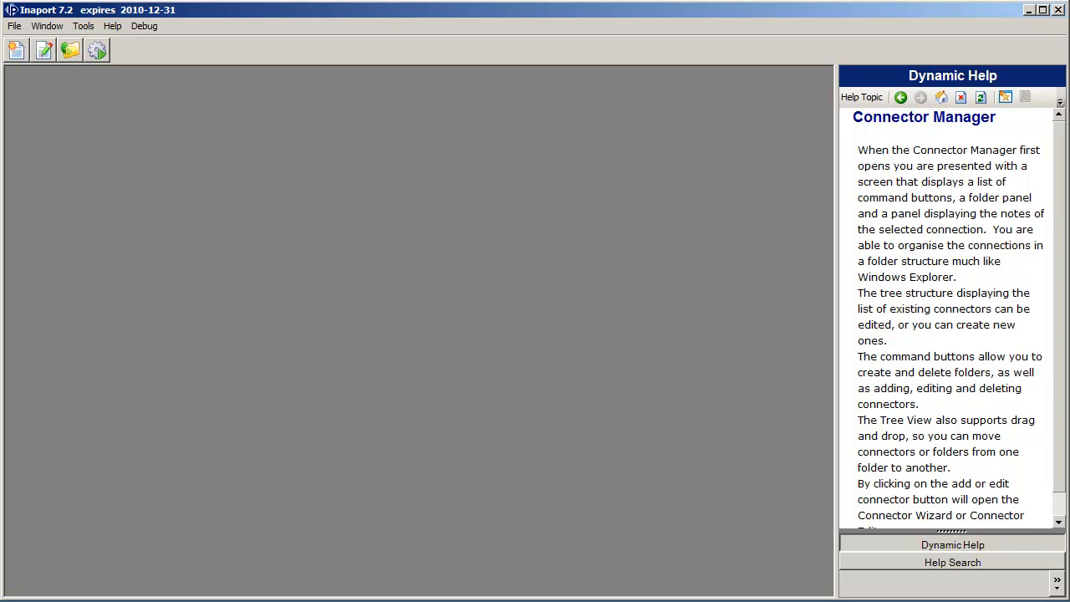
# Open the Connector Manager from the Tools menu to view the mscrm and xls_trainingdata connectors
pyautogui.click(83, 26)
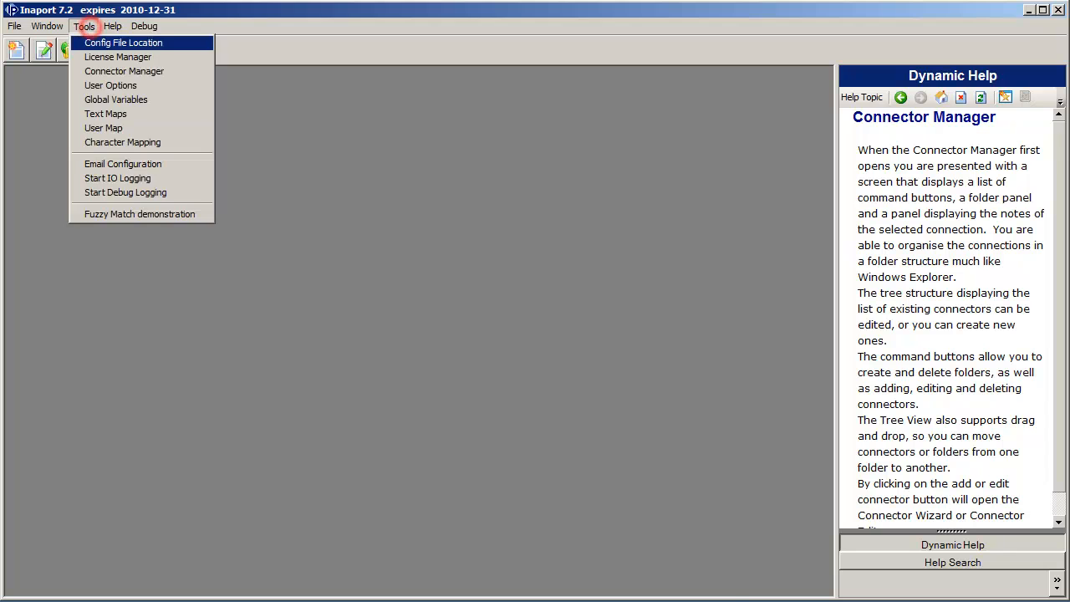
pyautogui.click(124, 71)
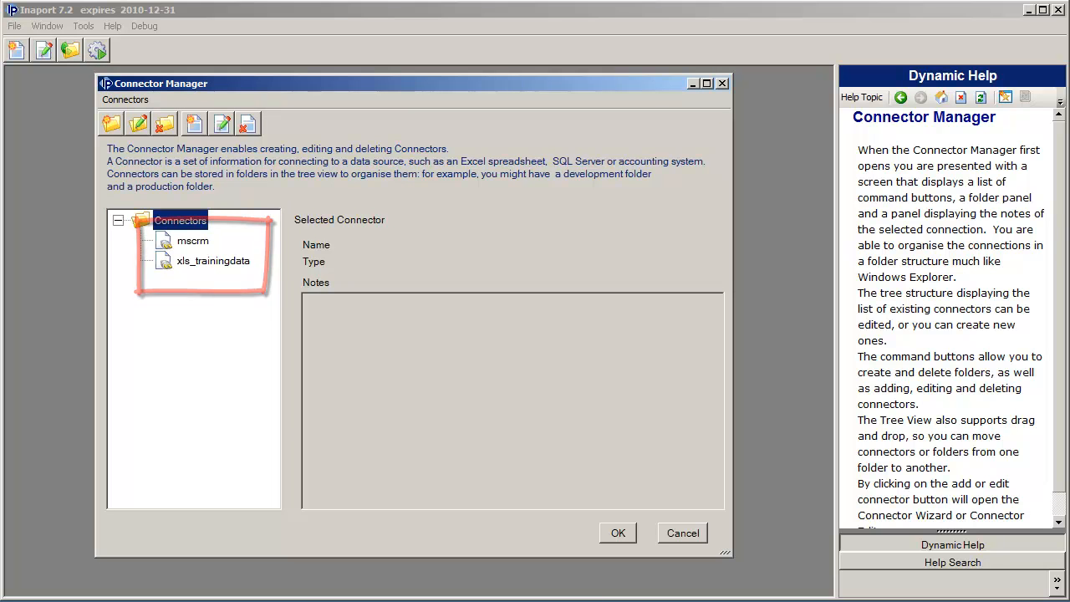
# Add a connector named 'demo' of type Microsoft CRM 4.x, 2011
pyautogui.click(111, 123)
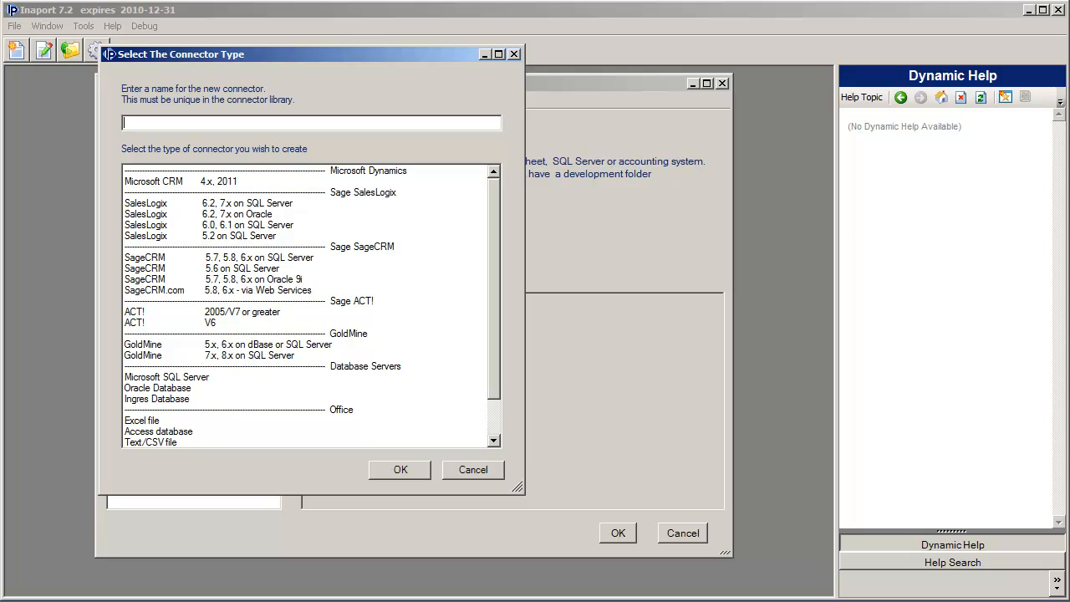
pyautogui.write('demo')
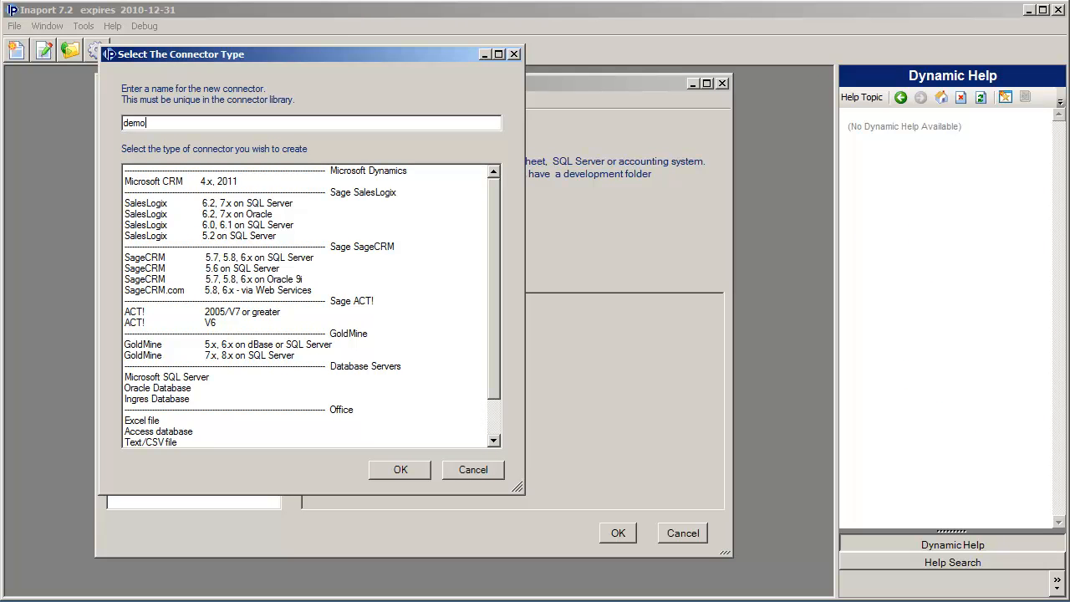
pyautogui.click(221, 181)
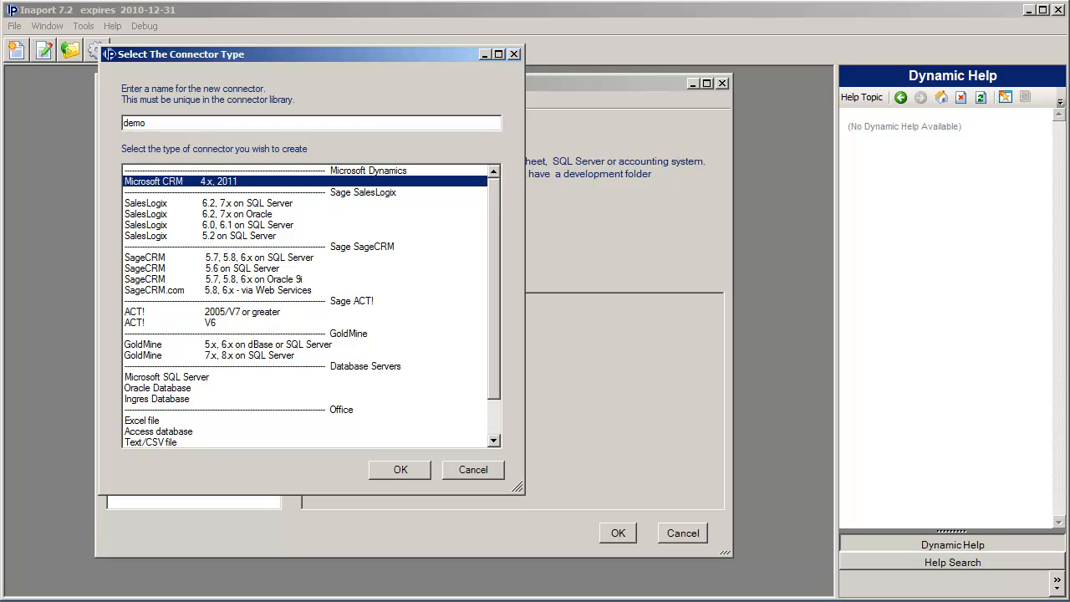
pyautogui.click(400, 469)
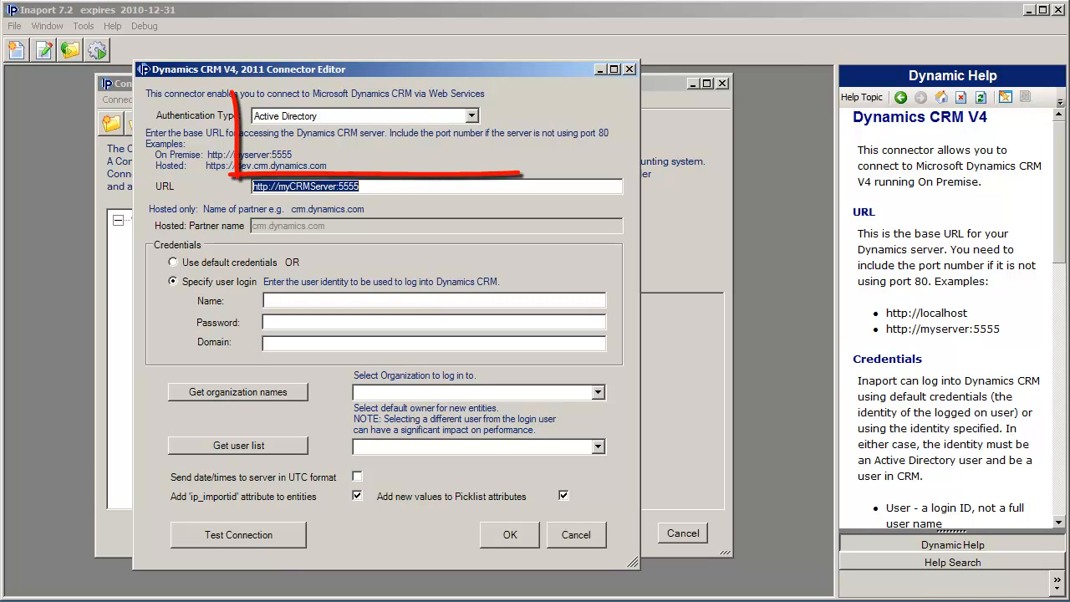
# Keep Active Directory authentication and enter login name da, a password, and domain iptest
pyautogui.click(470, 116)
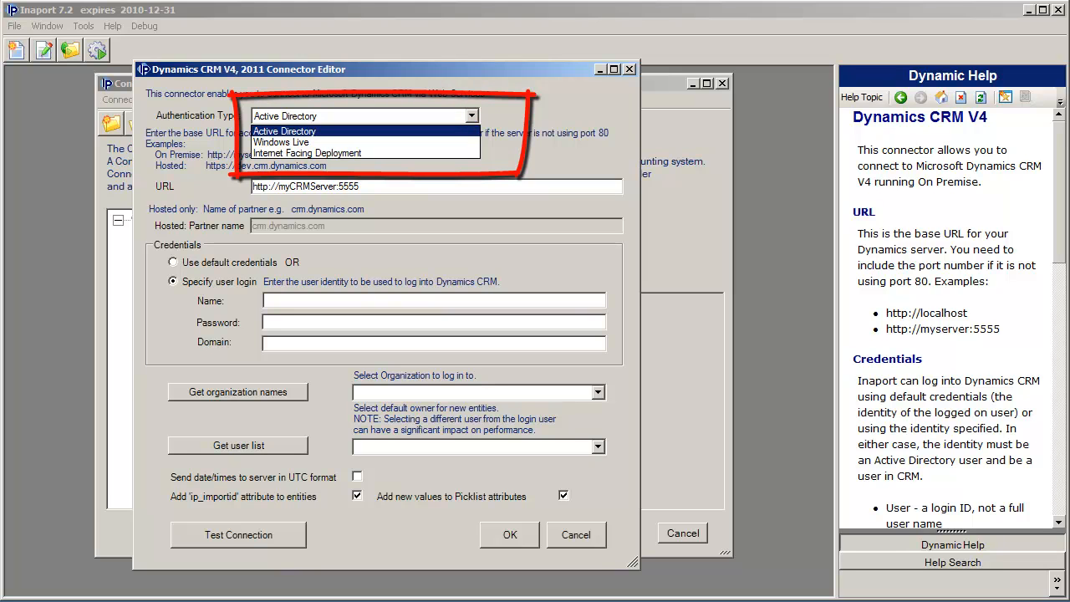
pyautogui.click(284, 131)
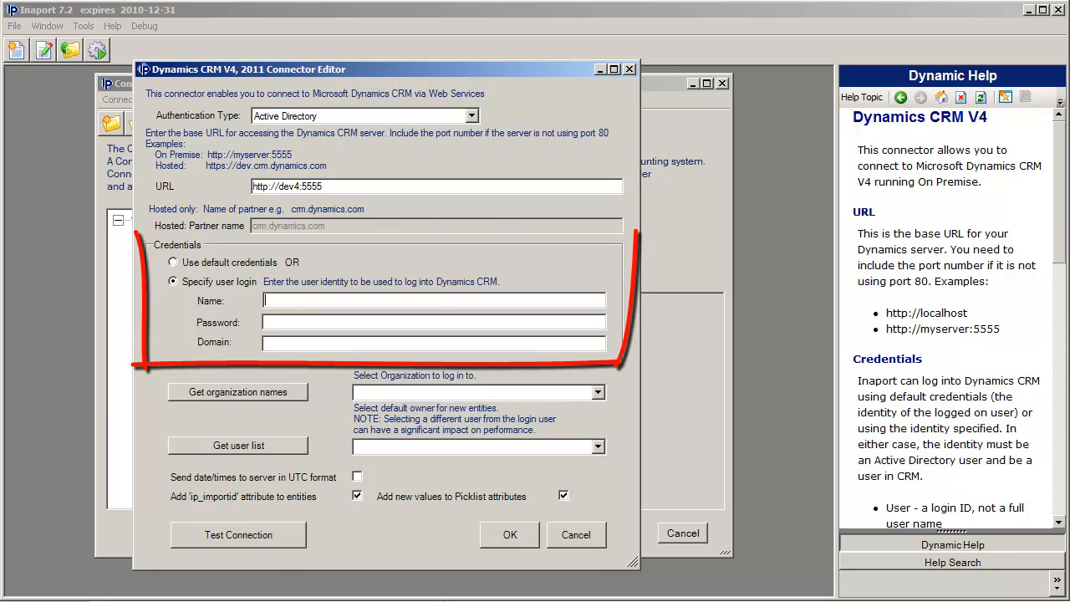
pyautogui.write('david')
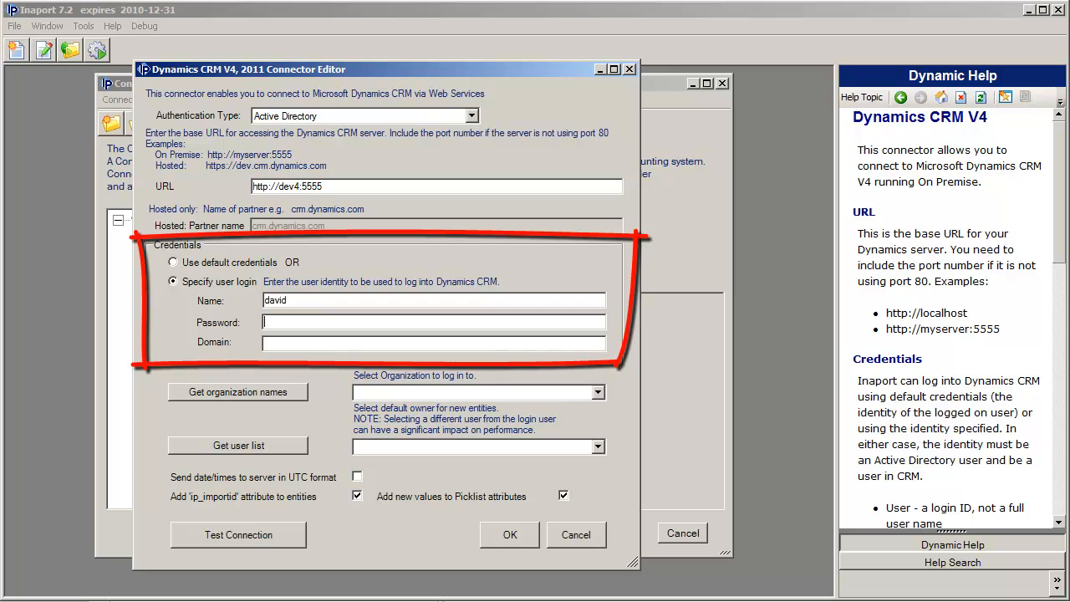
pyautogui.write('password')
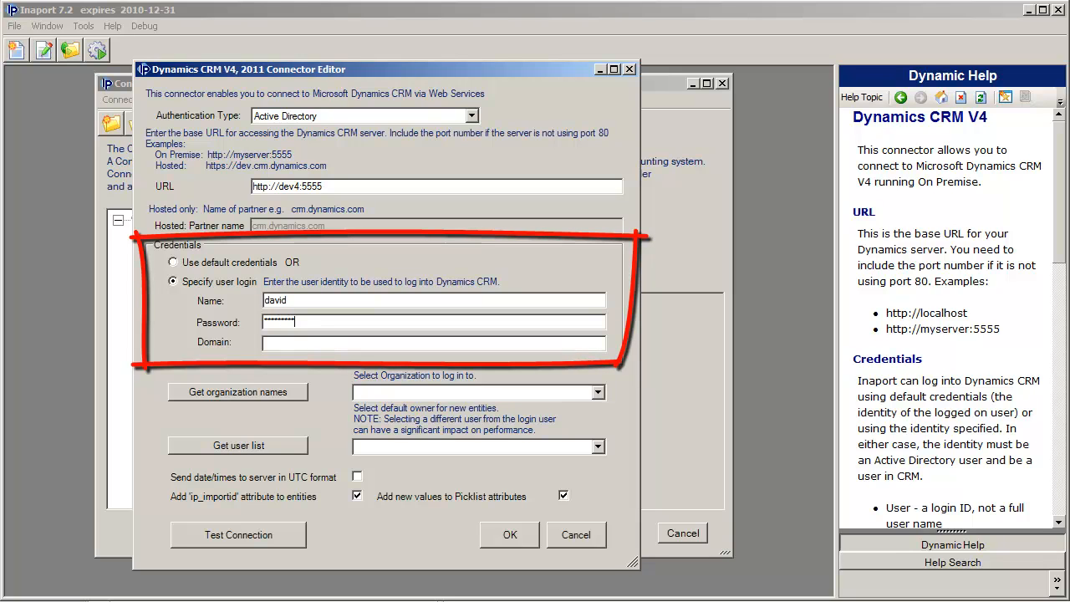
pyautogui.write('ip')
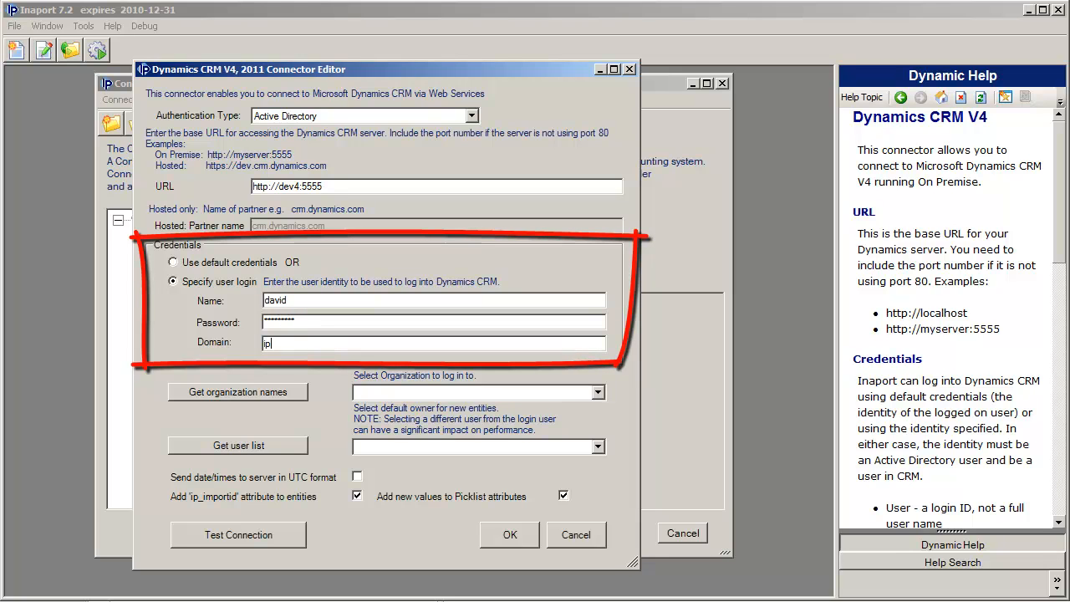
pyautogui.write('test')
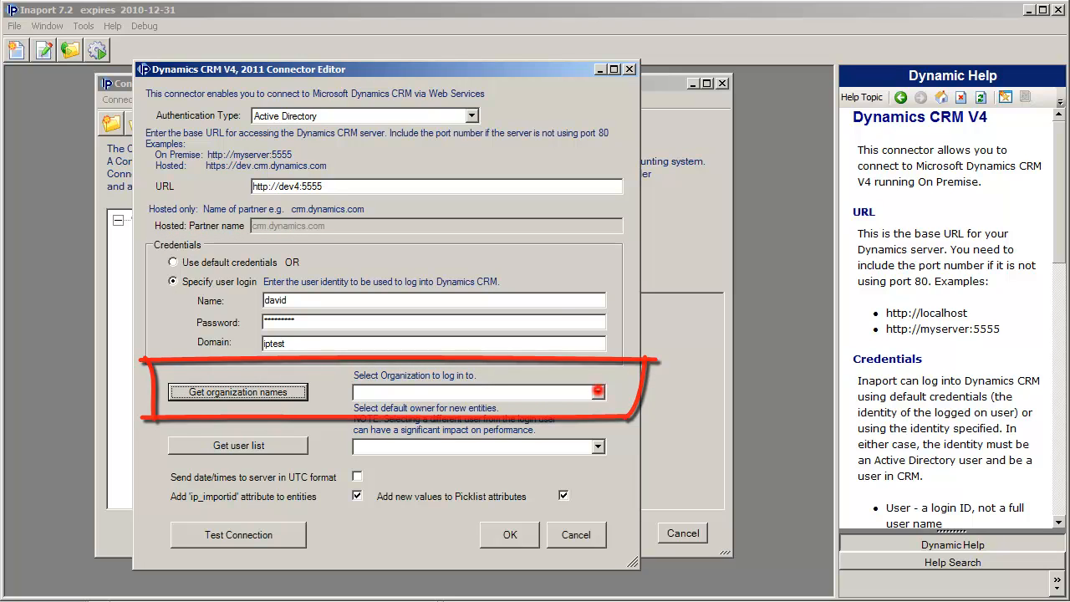
# Fetch organization names to select IPTest, then load CRM users to set default owner david
pyautogui.click(237, 391)
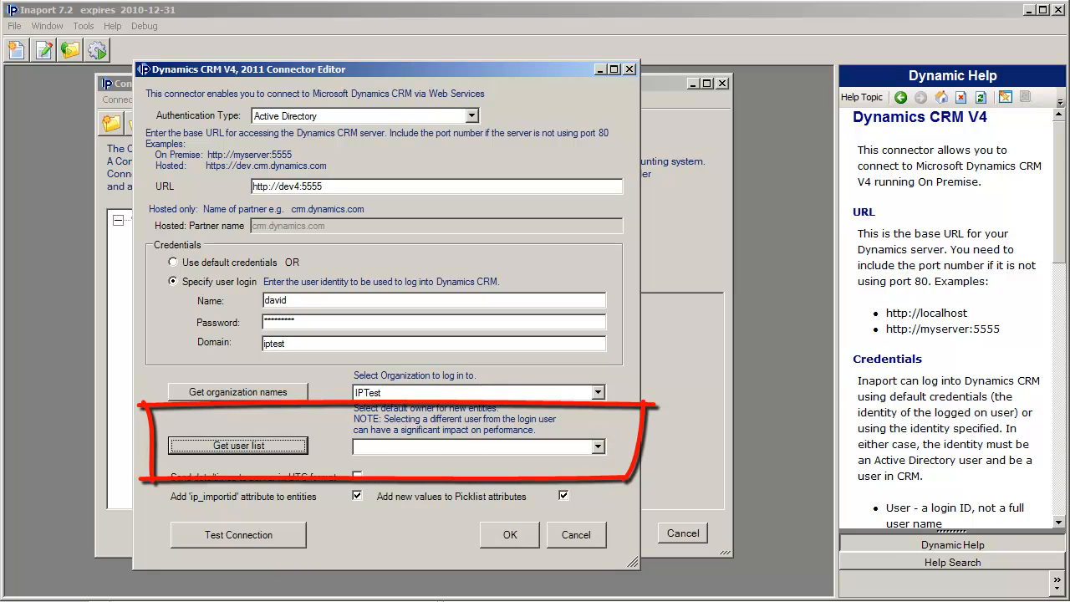
pyautogui.click(238, 445)
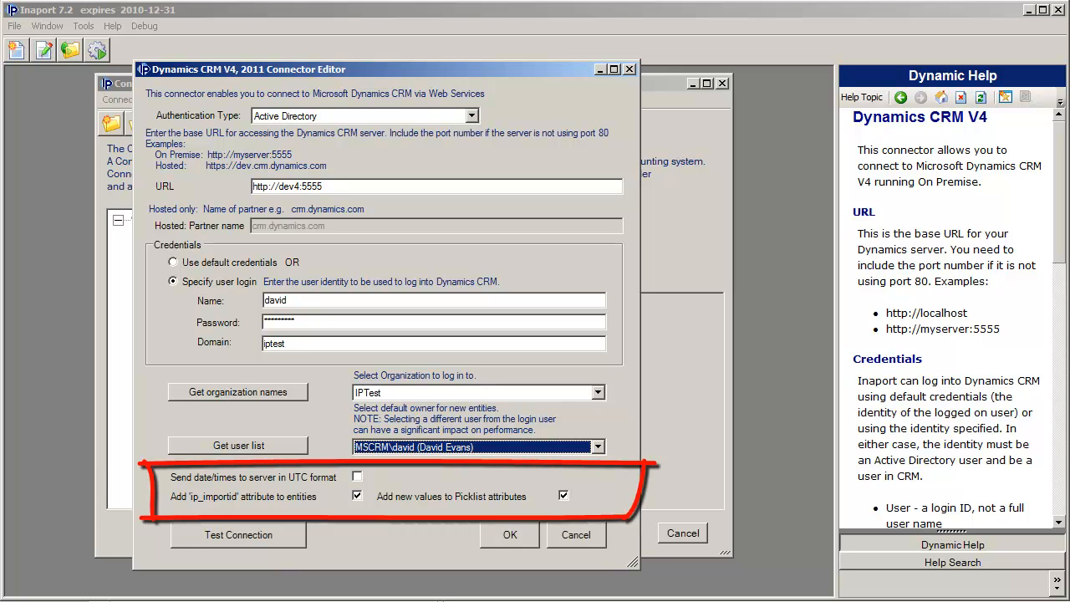
pyautogui.click(357, 495)
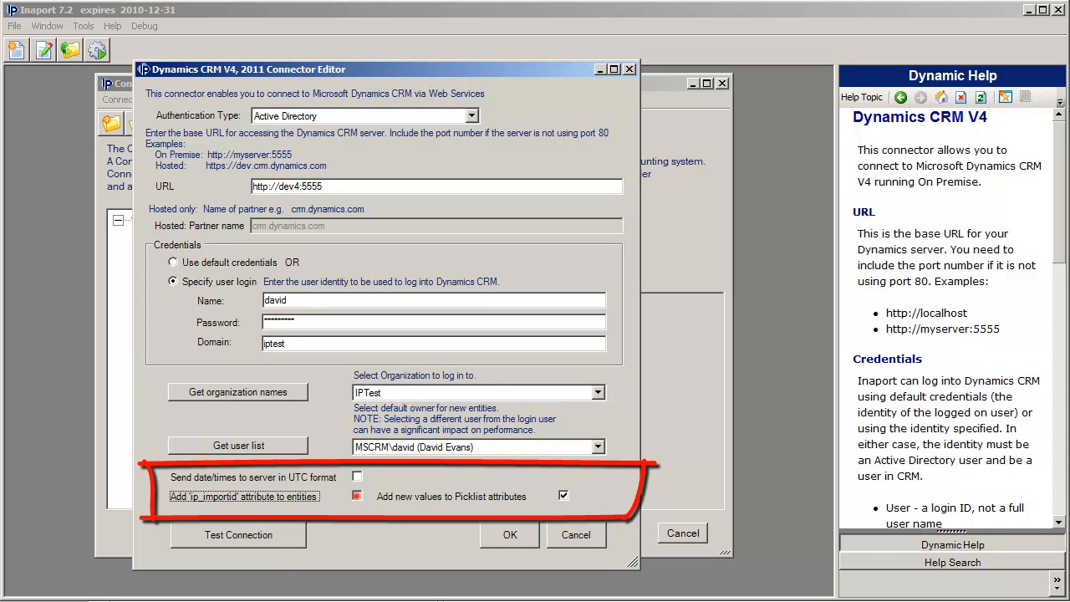
pyautogui.click(357, 496)
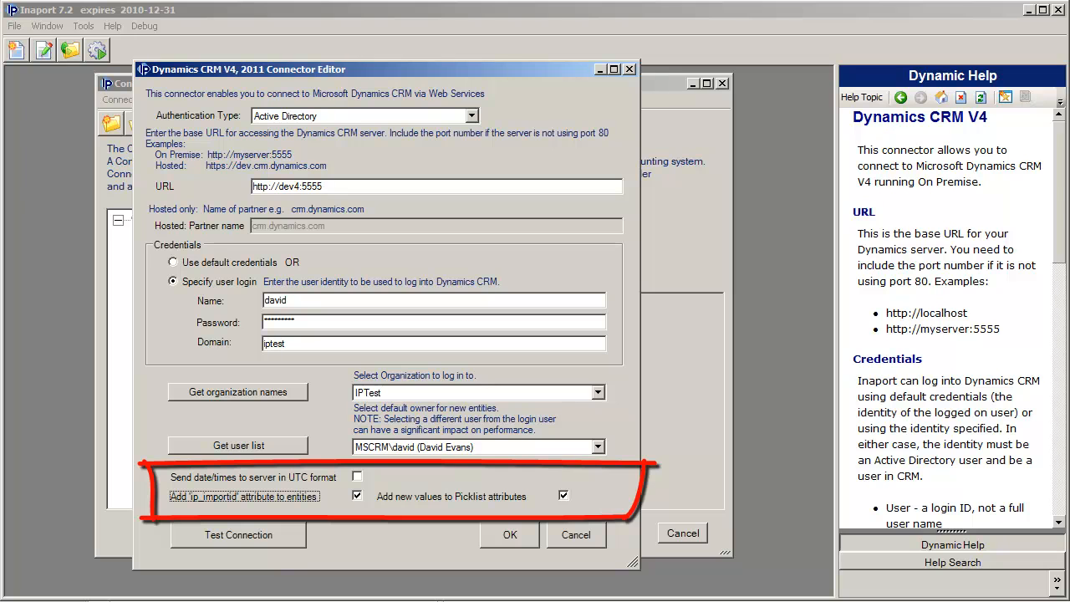
pyautogui.click(563, 495)
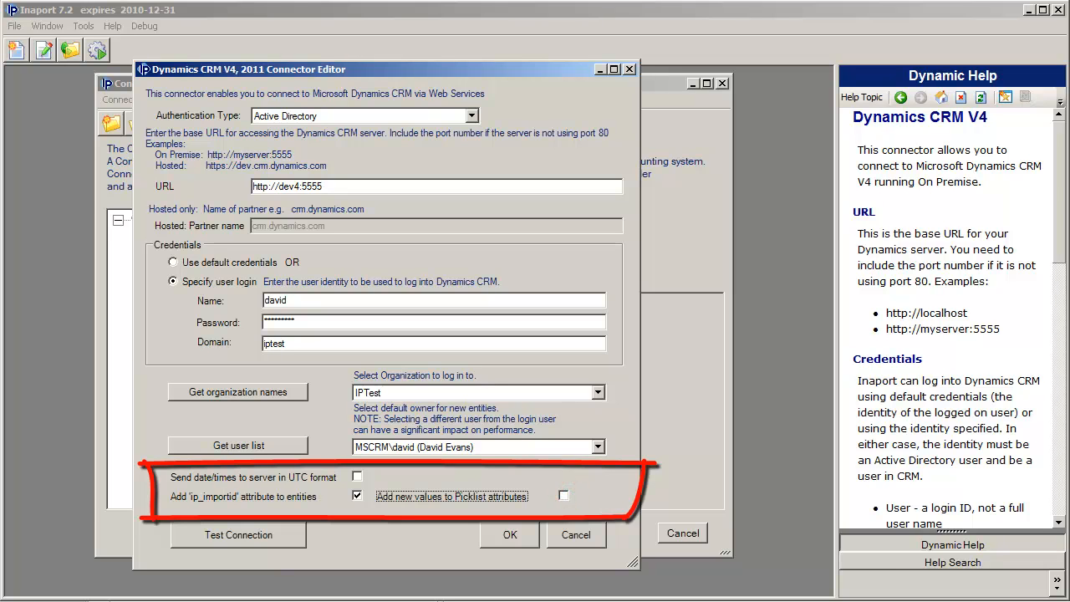
pyautogui.click(562, 495)
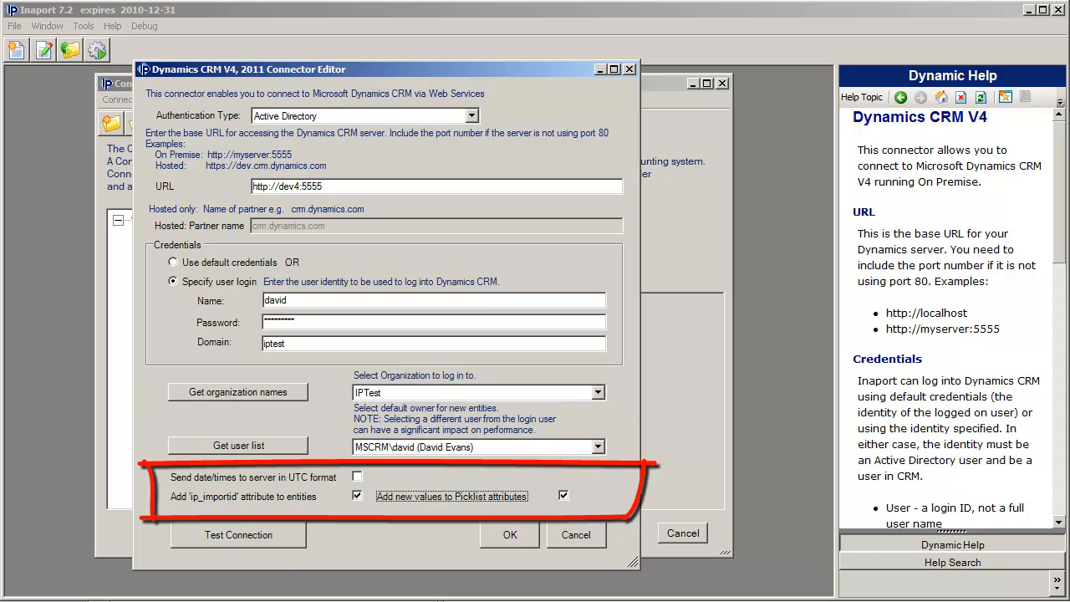
# Test the demo connector's connection to the CRM server and dismiss the success message
pyautogui.click(238, 535)
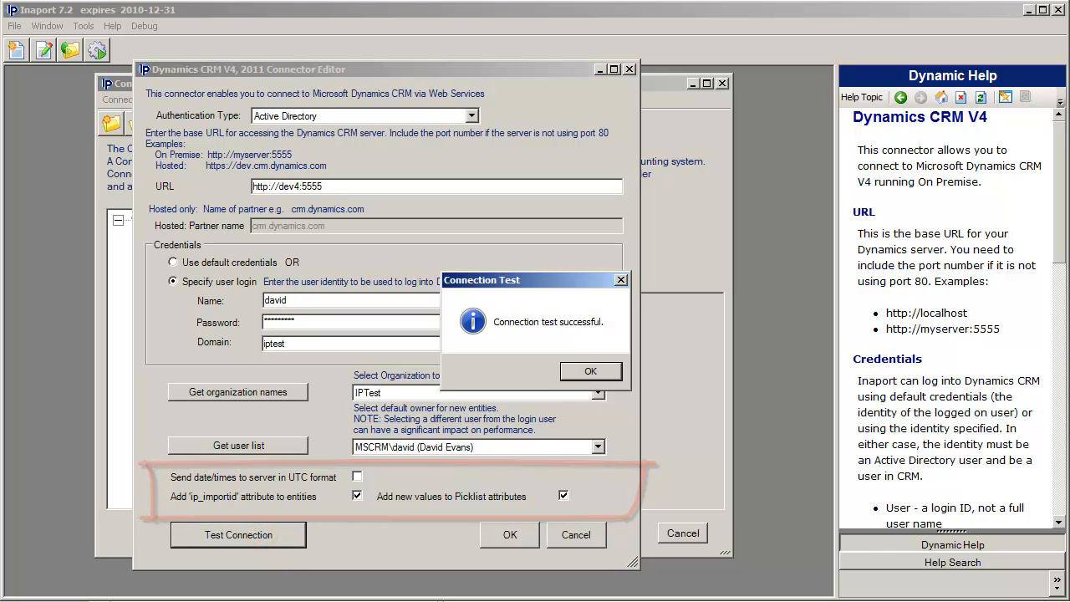
pyautogui.click(589, 370)
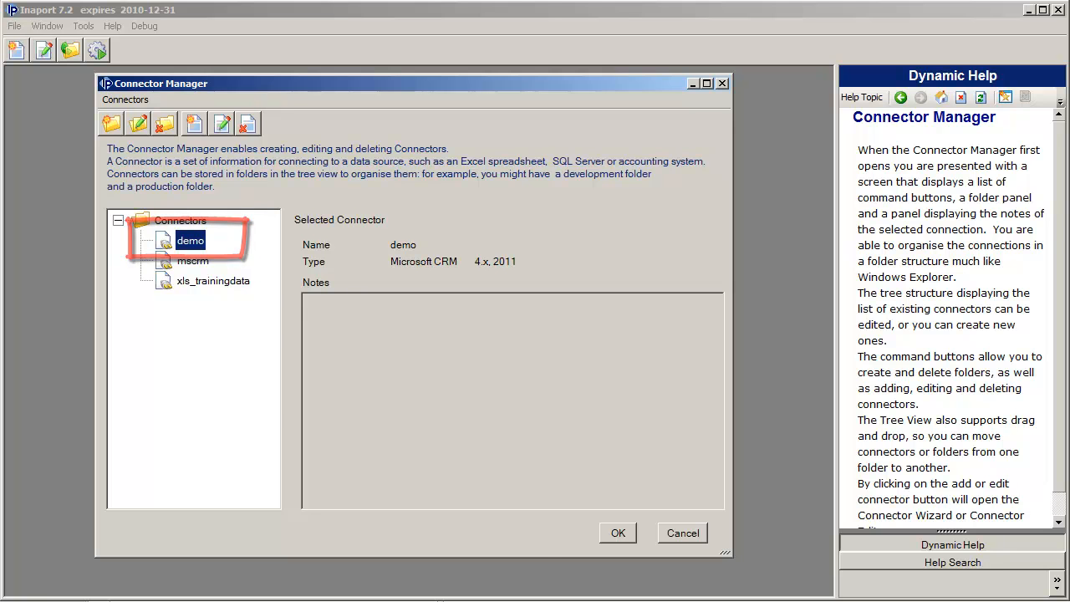
pyautogui.click(220, 123)
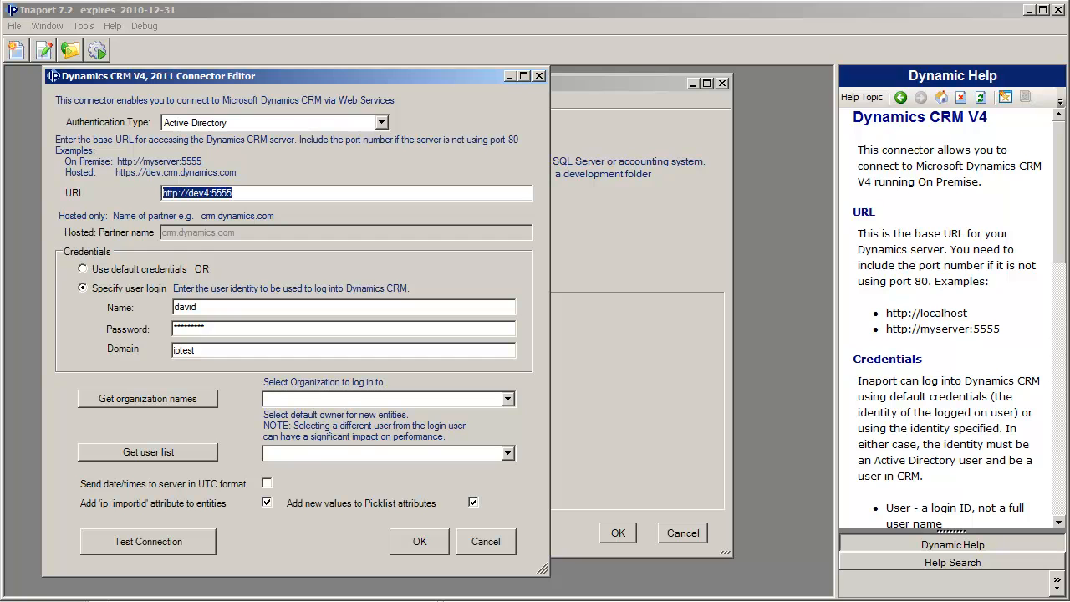
pyautogui.click(486, 540)
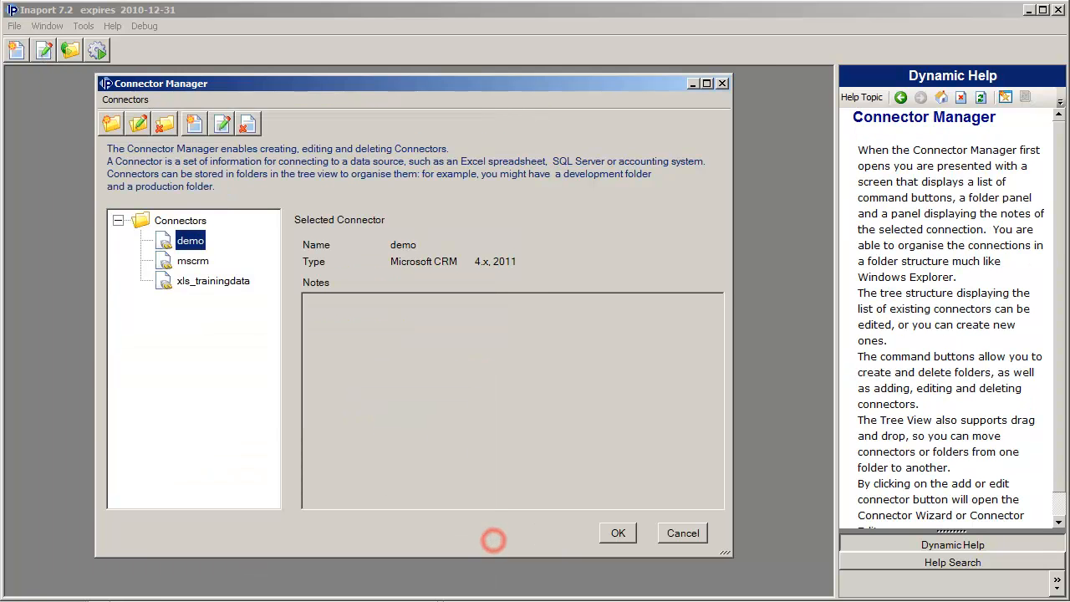